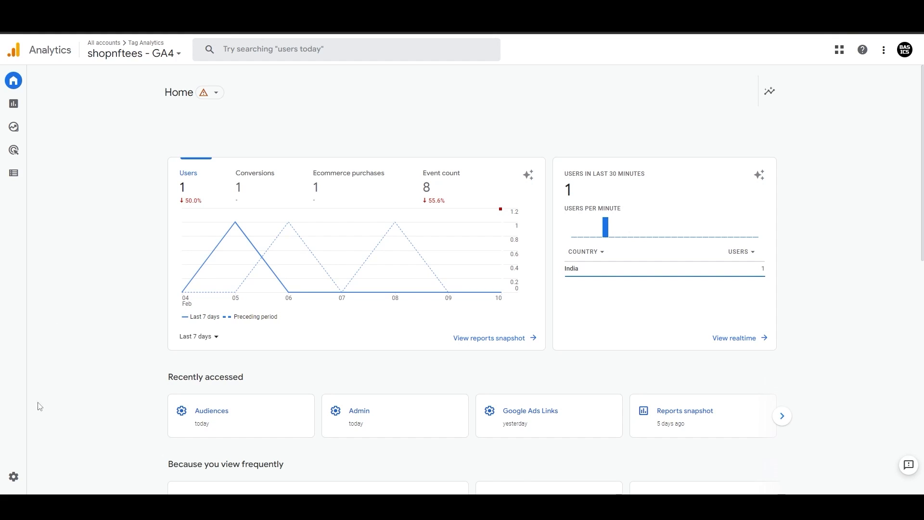
# - Open the Admin page for the shopnftees - GA4 property
pyautogui.click(14, 476)
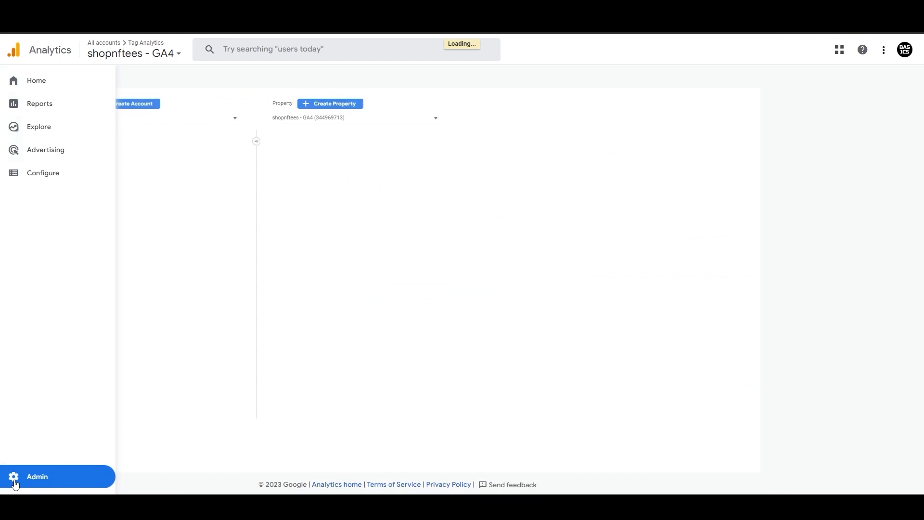
pyautogui.click(36, 476)
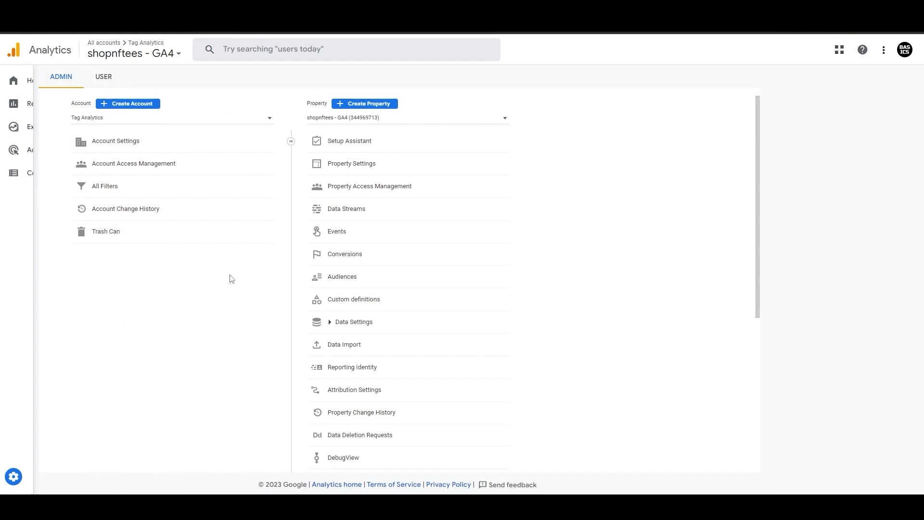
# - Start a new audience and preview the Predictive suggestions before returning to General
pyautogui.click(341, 276)
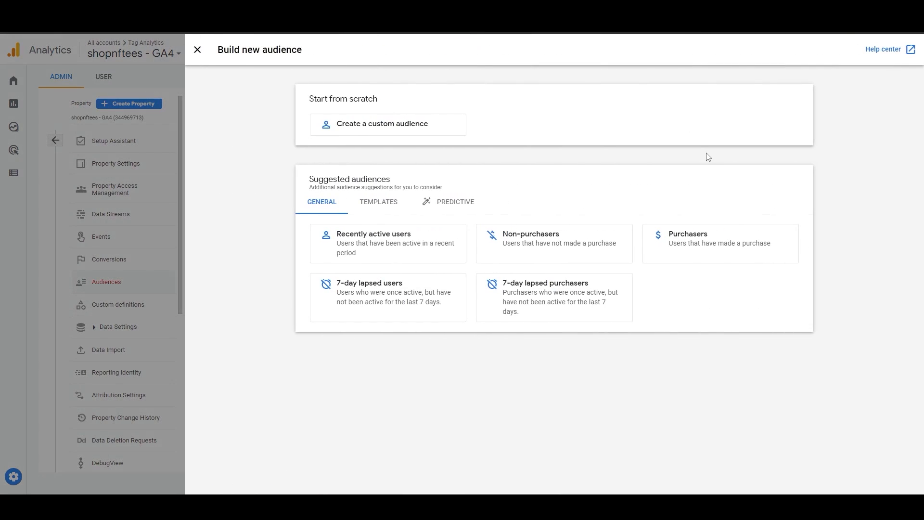
pyautogui.moveTo(400, 149)
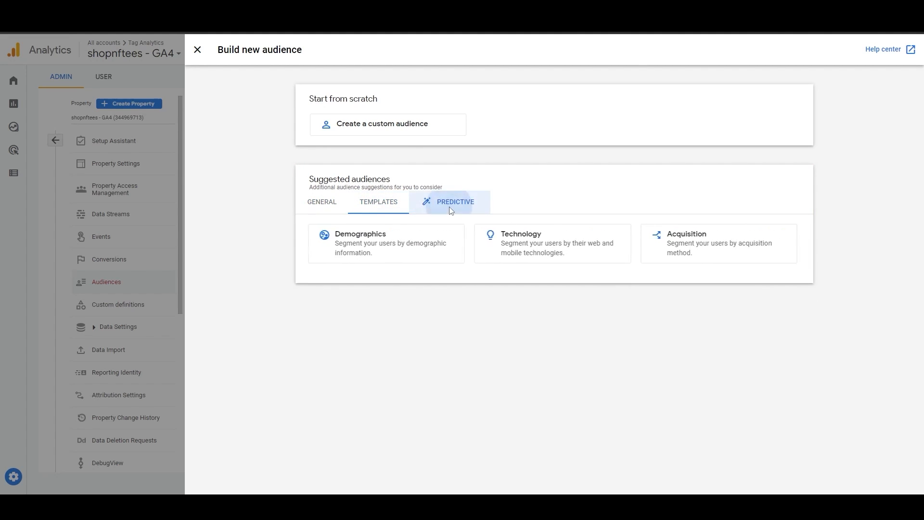
pyautogui.click(455, 202)
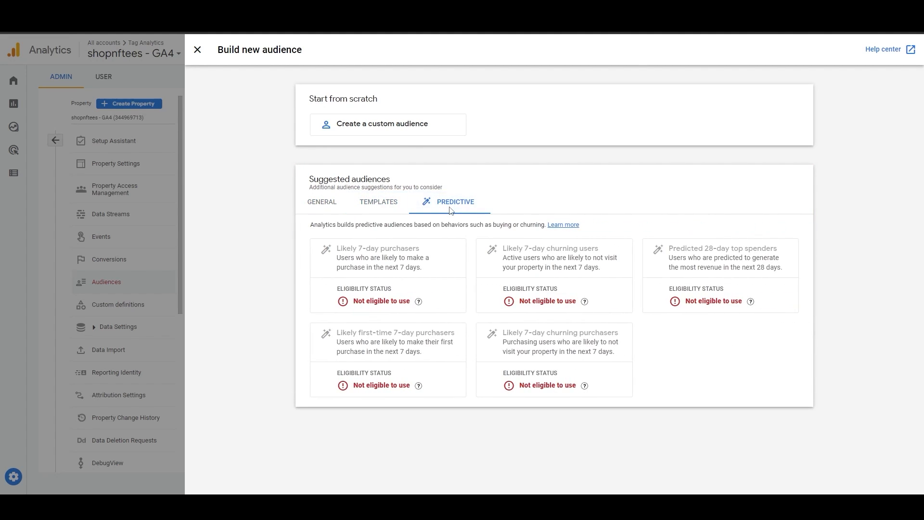
pyautogui.click(321, 202)
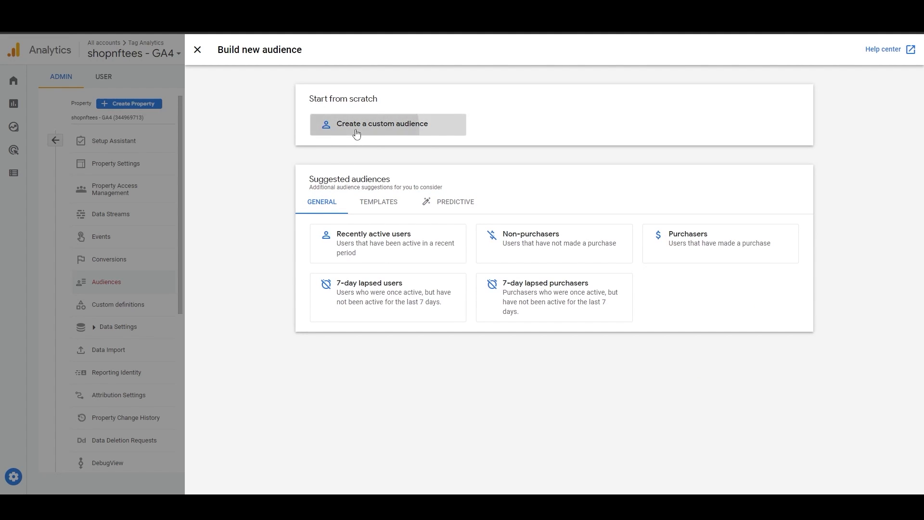
# - Build a custom audience: Country ID contains IN AND purchase with item_name Tag Analytics Tee
pyautogui.click(356, 123)
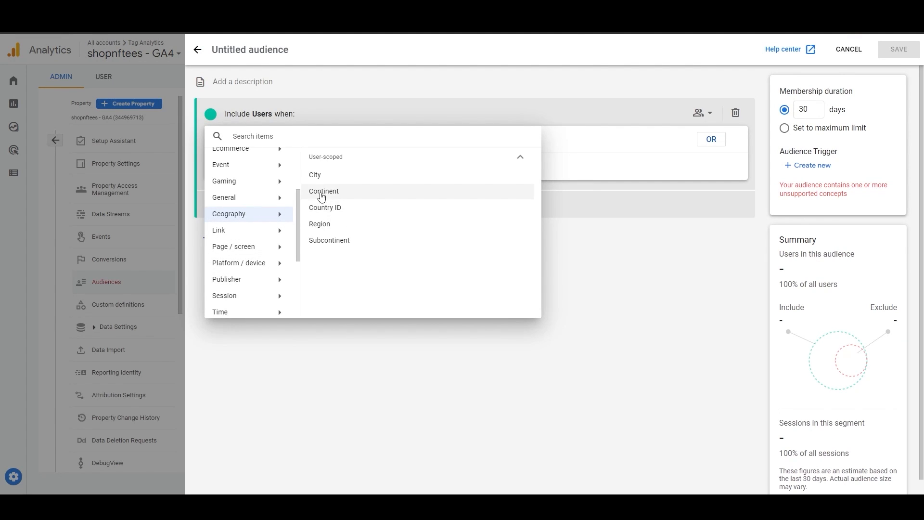
pyautogui.click(325, 207)
pyautogui.write('IN')
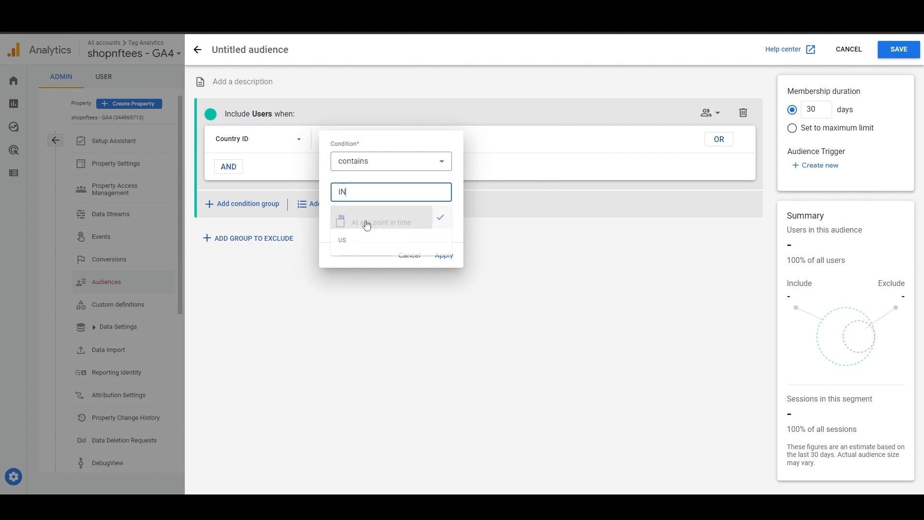
pyautogui.click(444, 255)
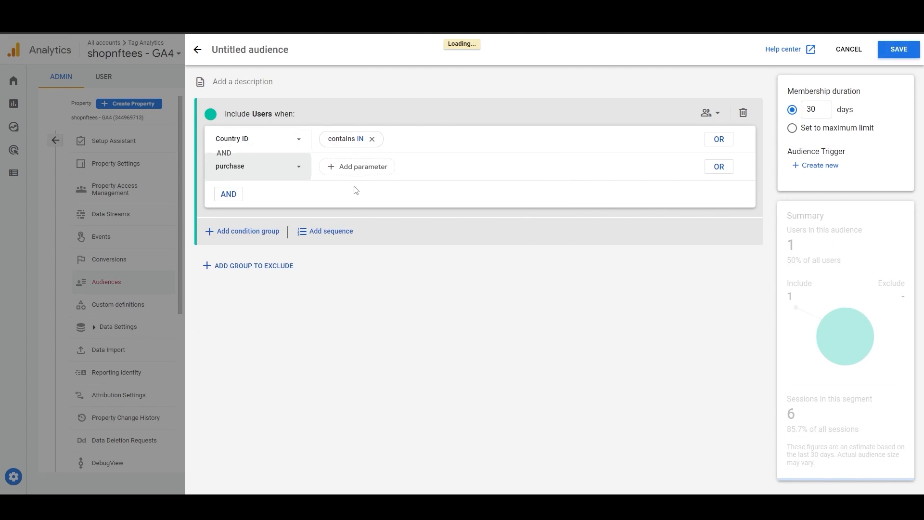
pyautogui.click(362, 166)
pyautogui.write('Tag Analytics Tee')
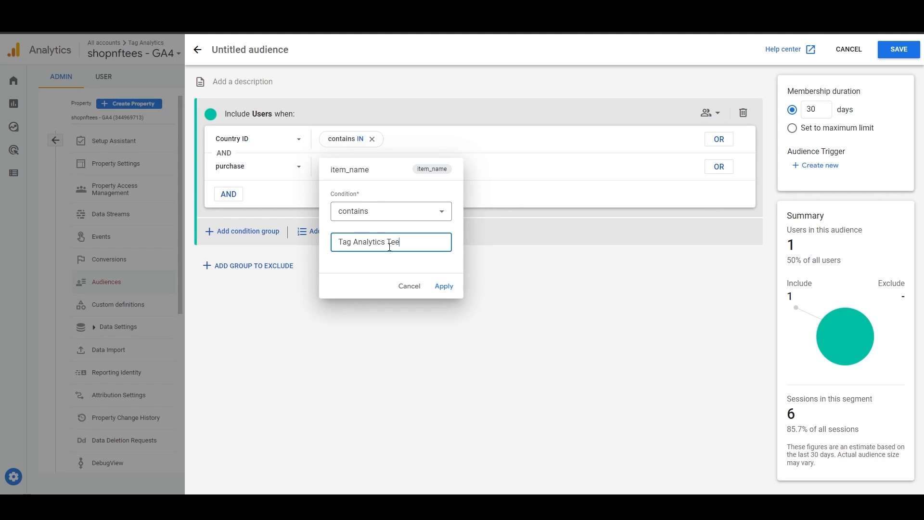
pyautogui.click(444, 286)
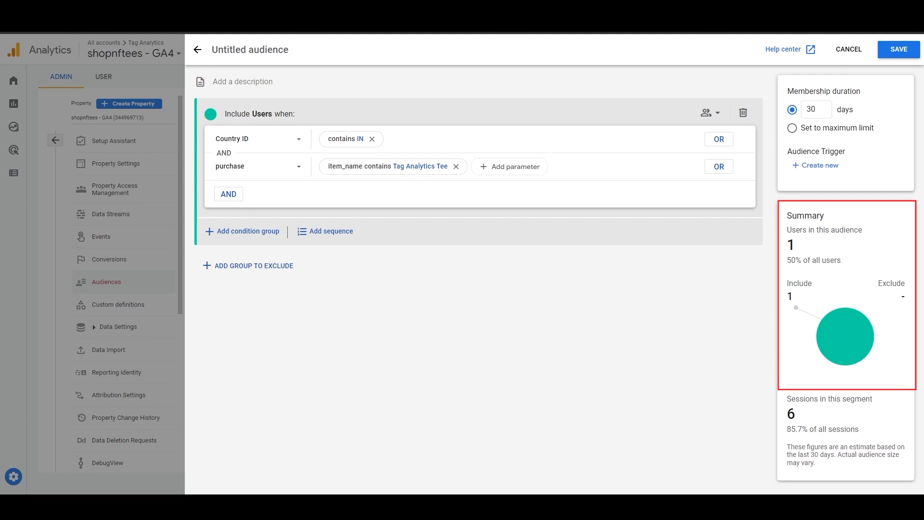
pyautogui.moveTo(546, 343)
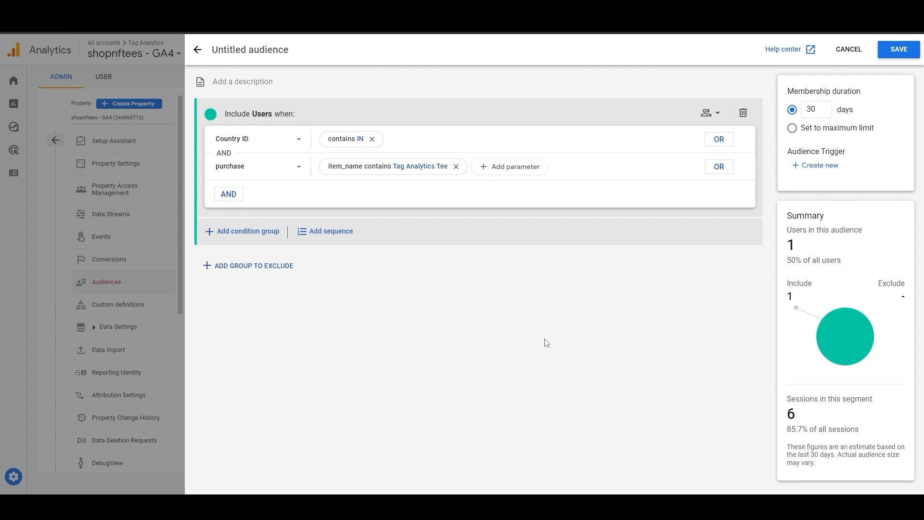
pyautogui.moveTo(546, 328)
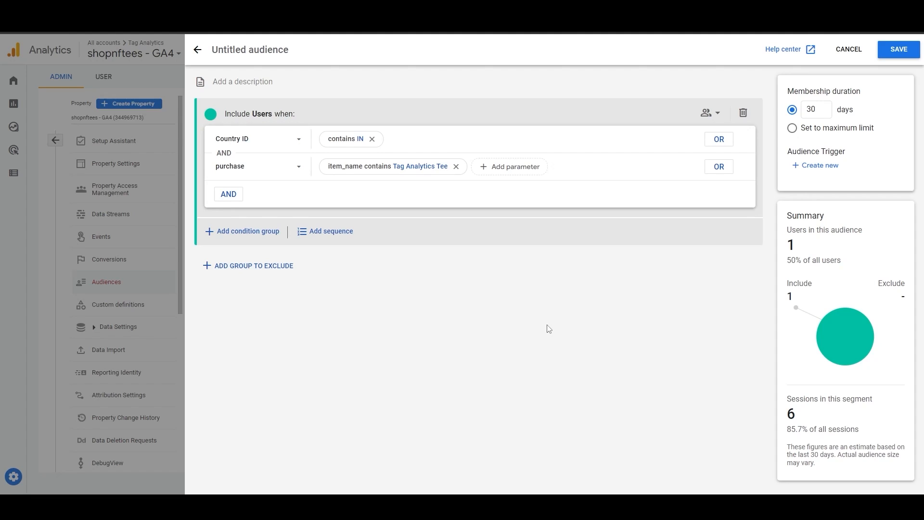
pyautogui.moveTo(902, 147)
pyautogui.write('Tag Analytics Tee Purchases from IN')
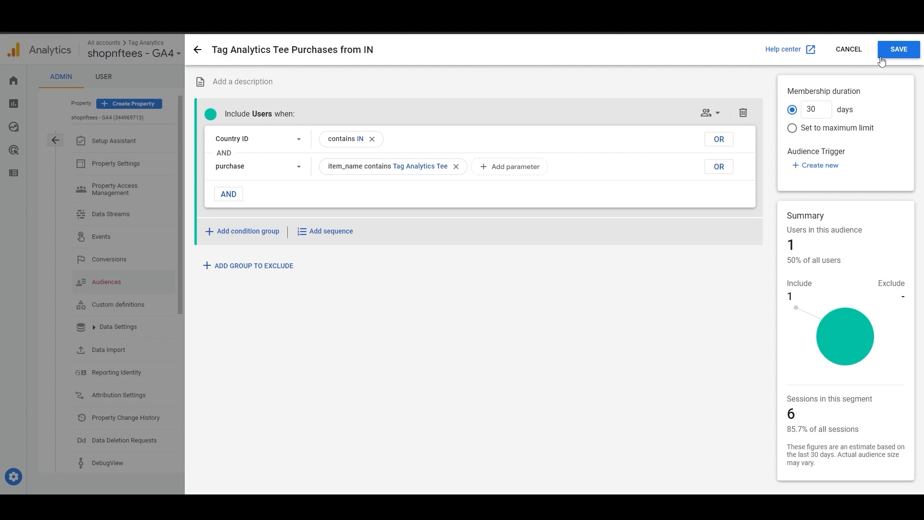
# - Save the audience as 'Tag Analytics Tee Purchases from IN'
pyautogui.click(897, 49)
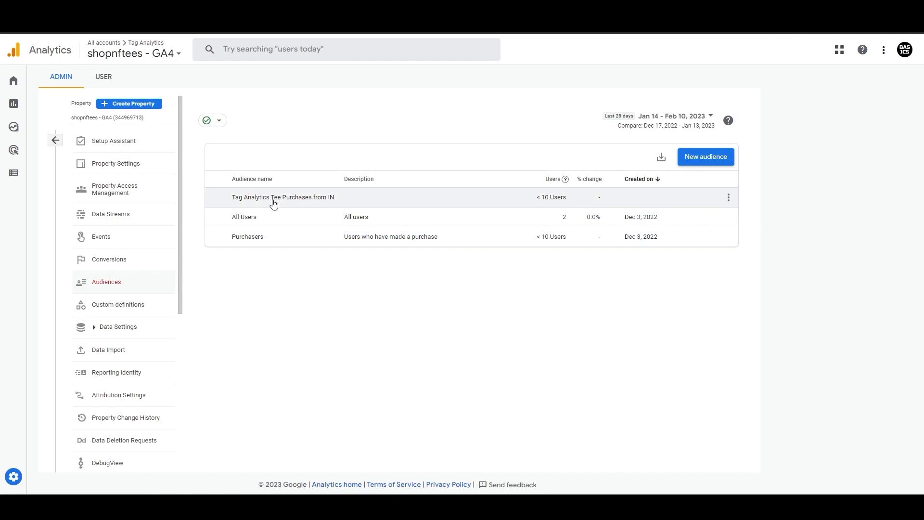
# - Open Google Ads Links and preview the Create a link panel, closing it without linking
pyautogui.scroll(-3)
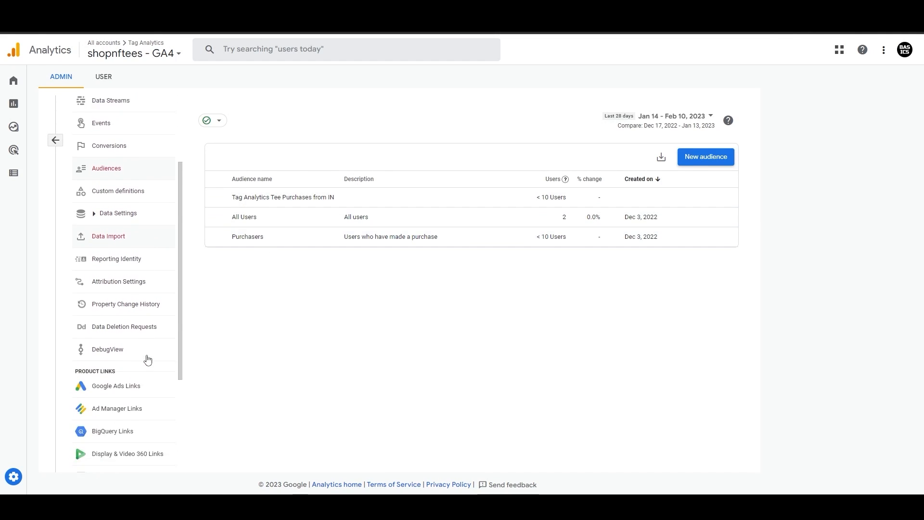
pyautogui.scroll(-3)
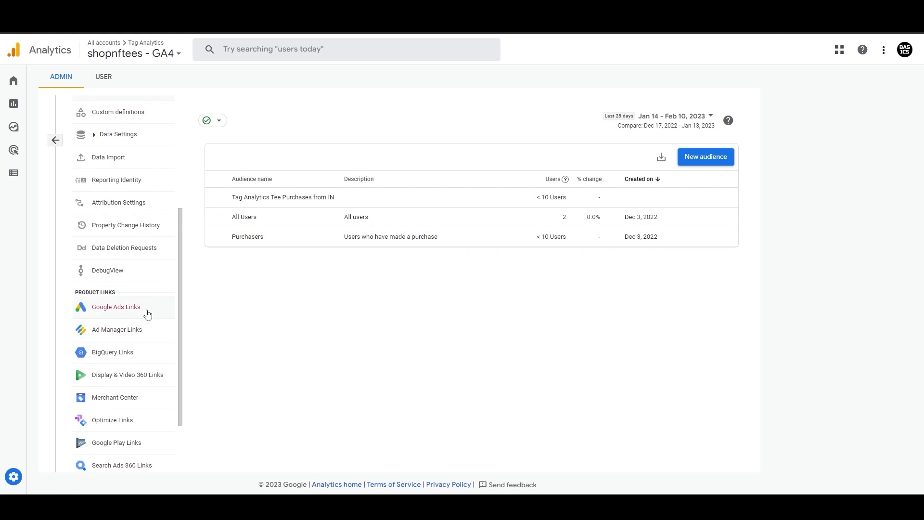
pyautogui.click(116, 307)
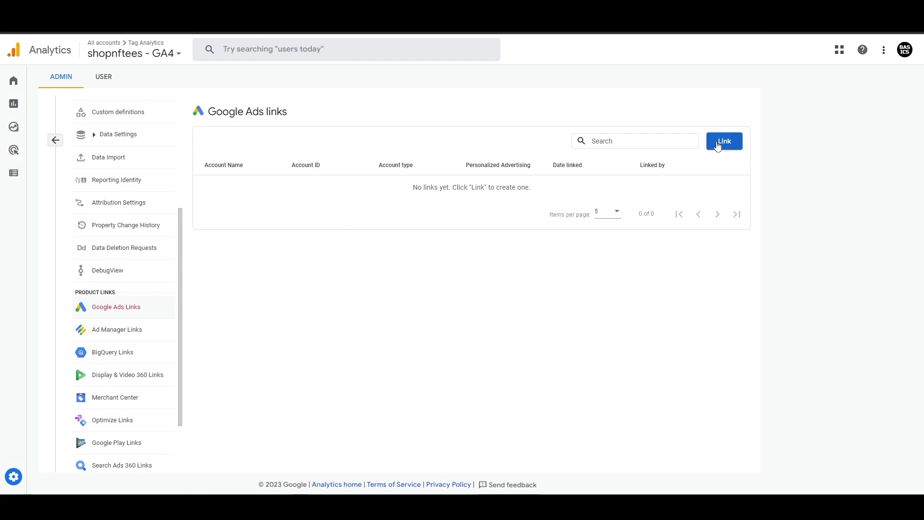
pyautogui.click(724, 141)
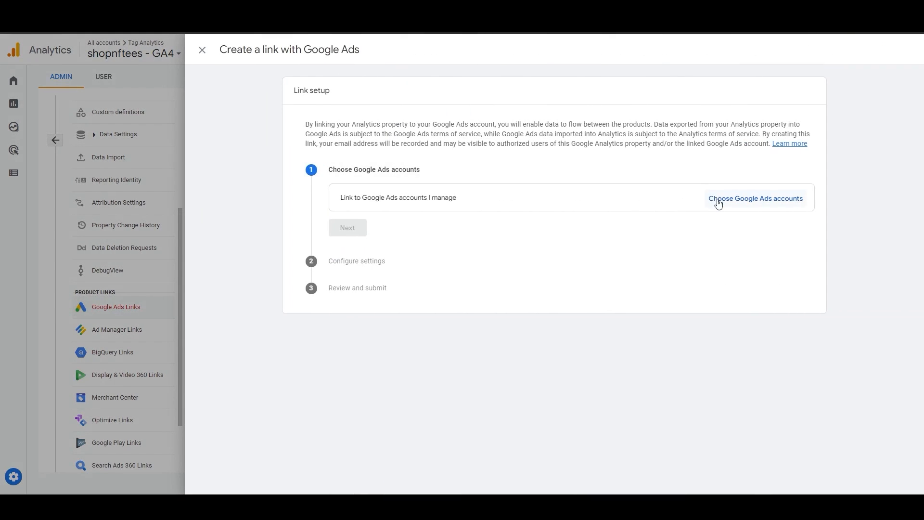
pyautogui.moveTo(157, 223)
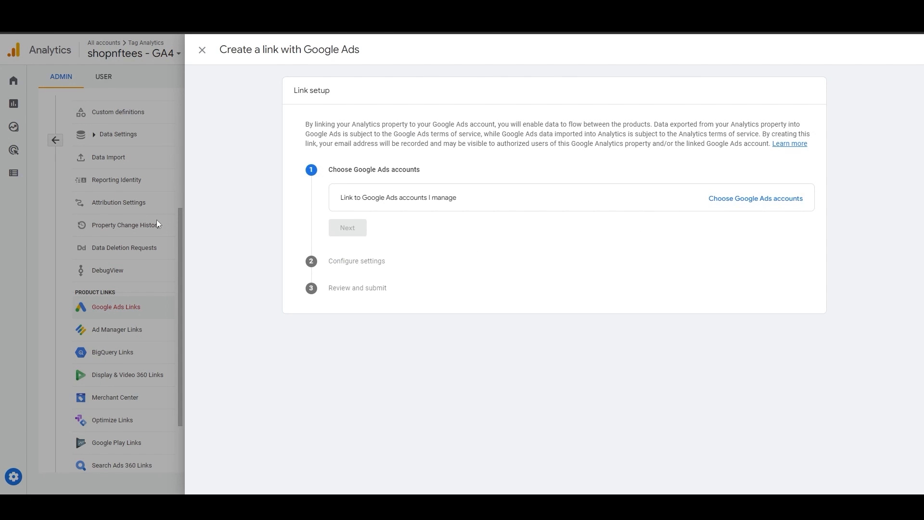
pyautogui.click(202, 50)
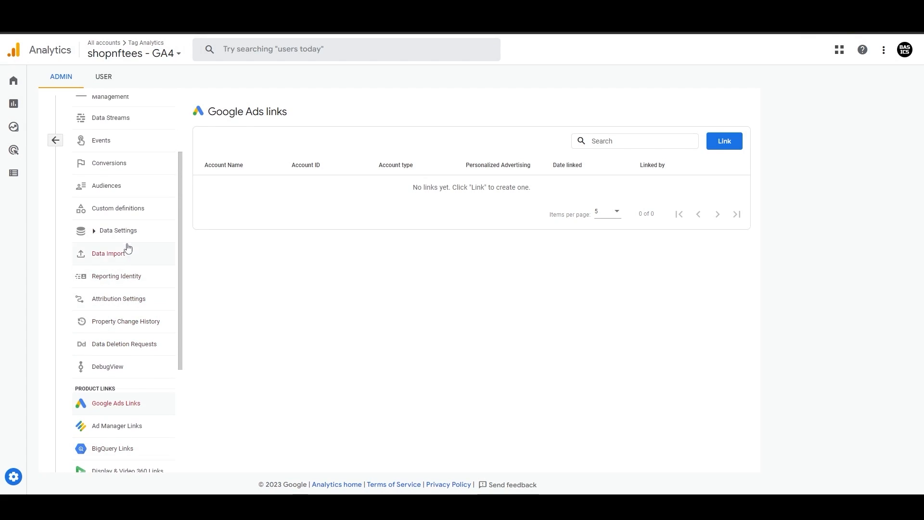
pyautogui.click(106, 185)
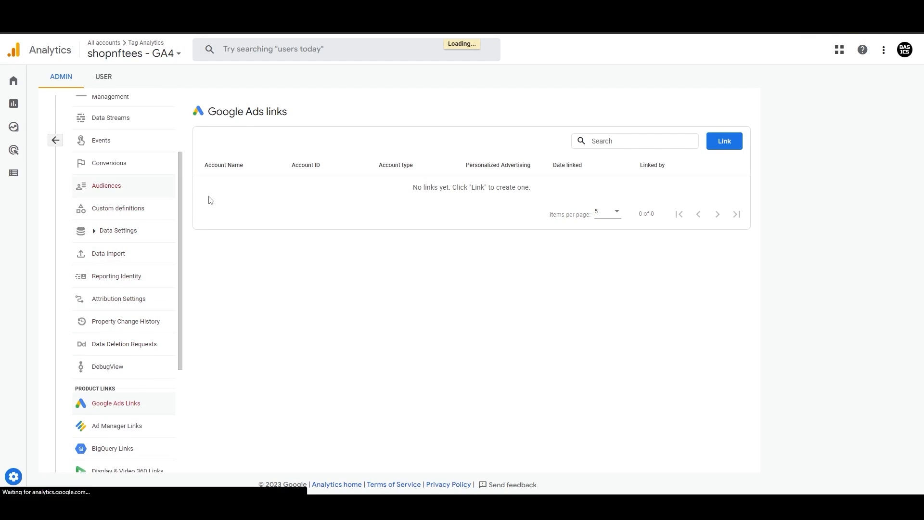
# - Reopen Audiences to see Tag Analytics Tee Purchases from IN dated Feb 11, 2023
pyautogui.click(105, 185)
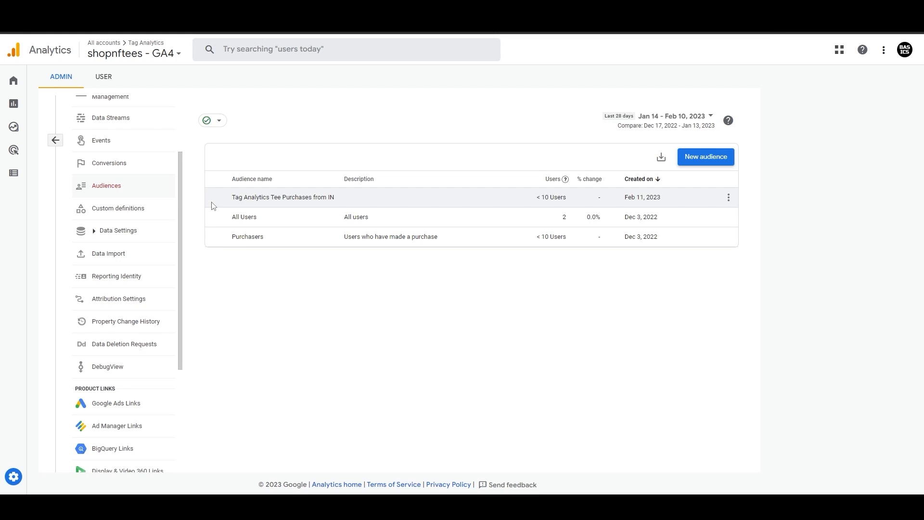
pyautogui.moveTo(87, 157)
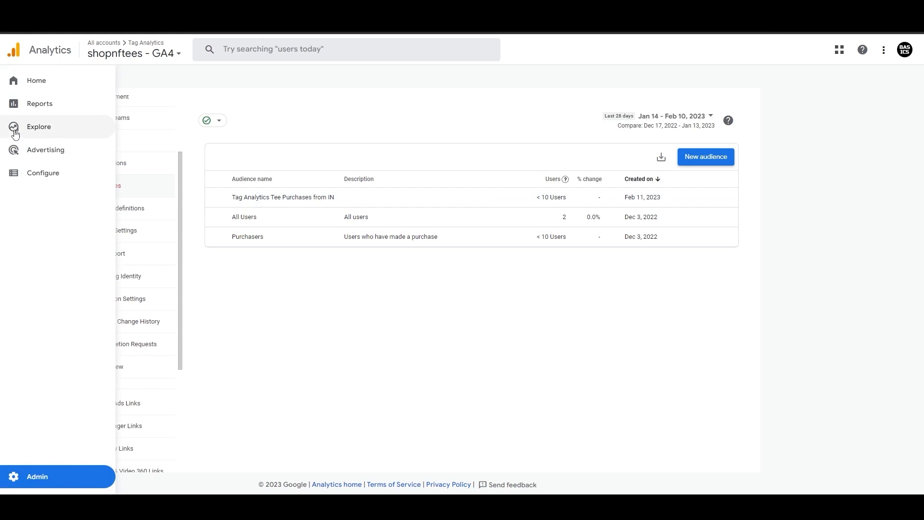
# - Open a Blank exploration, preview the User segment builder, and close it unsaved
pyautogui.click(39, 126)
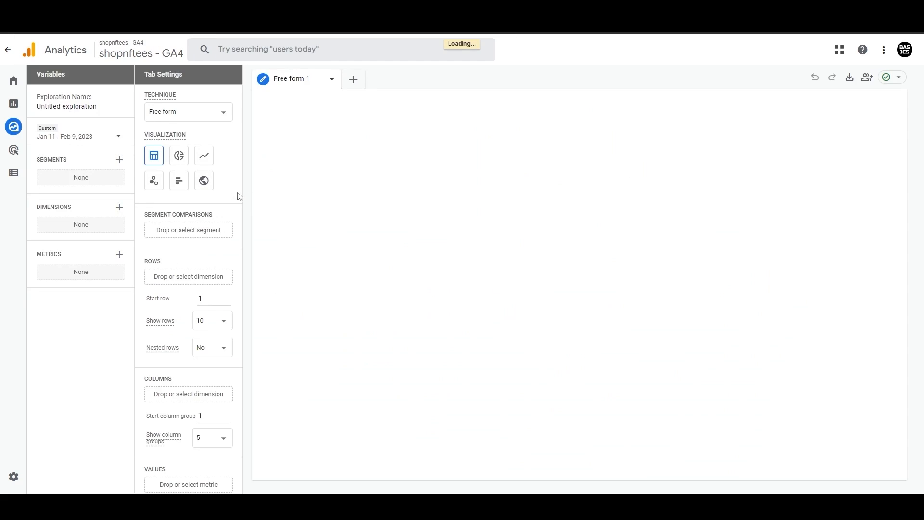
pyautogui.click(118, 160)
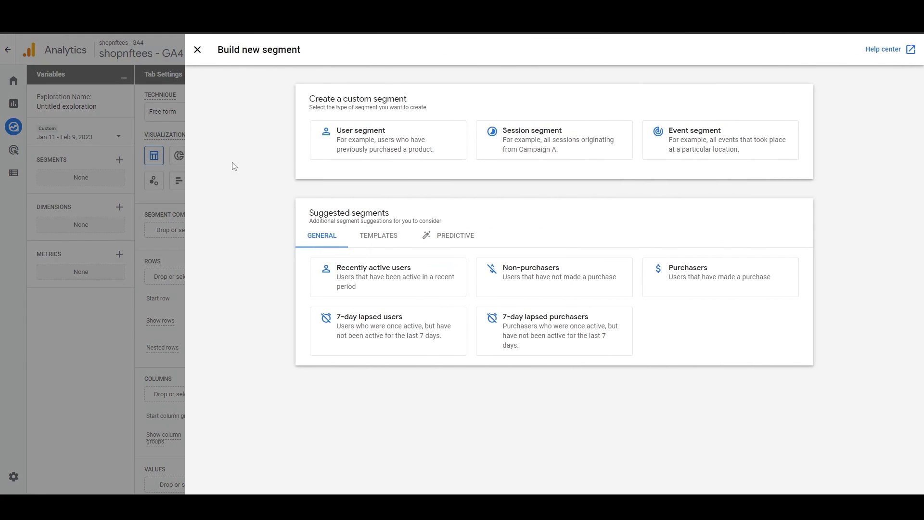
pyautogui.moveTo(331, 154)
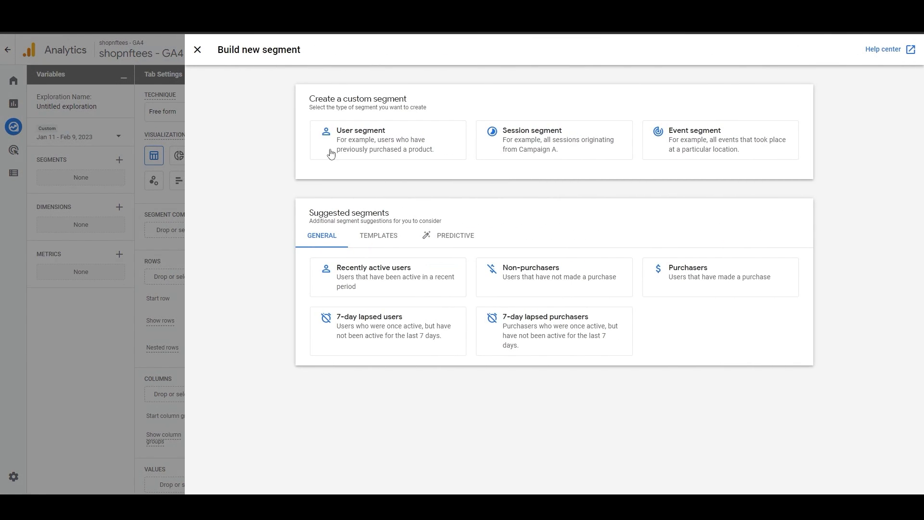
pyautogui.click(383, 139)
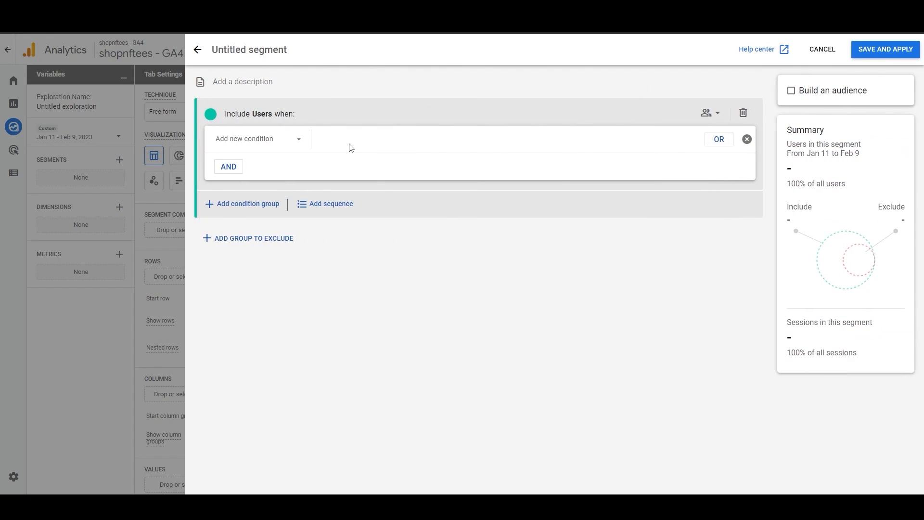
pyautogui.moveTo(874, 55)
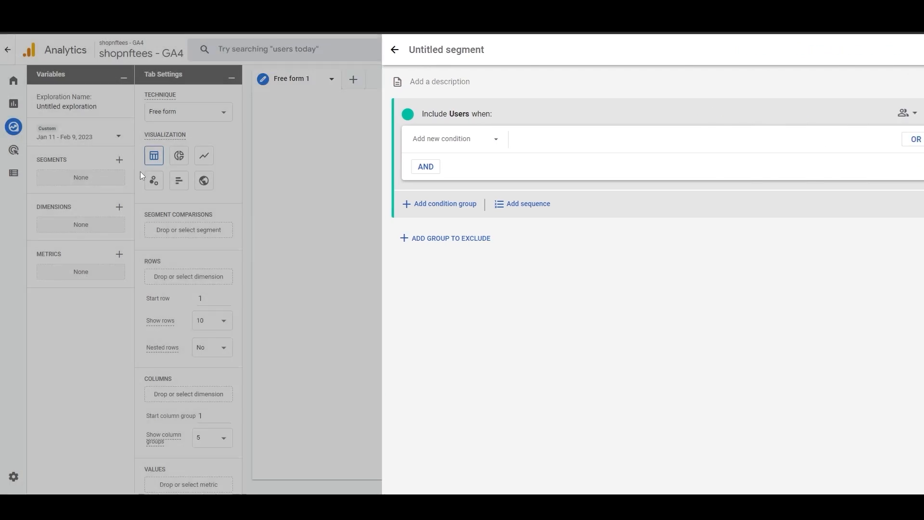
pyautogui.click(394, 50)
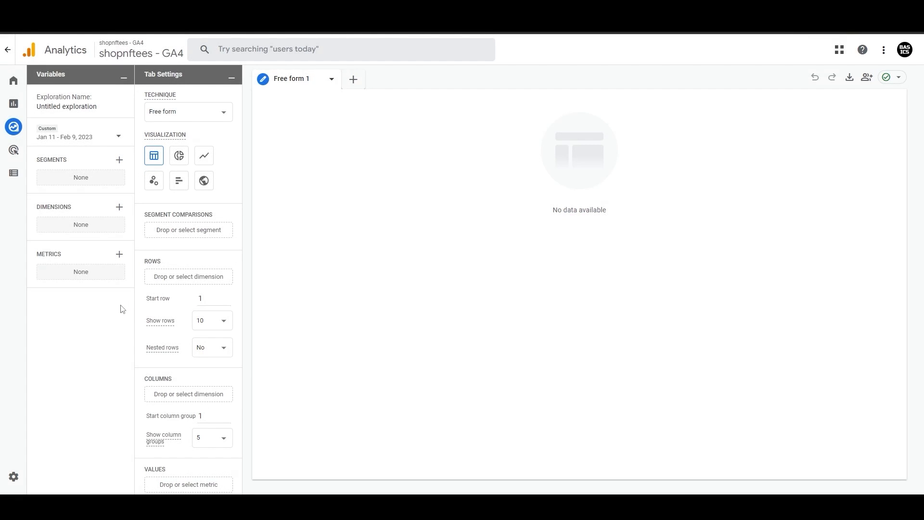